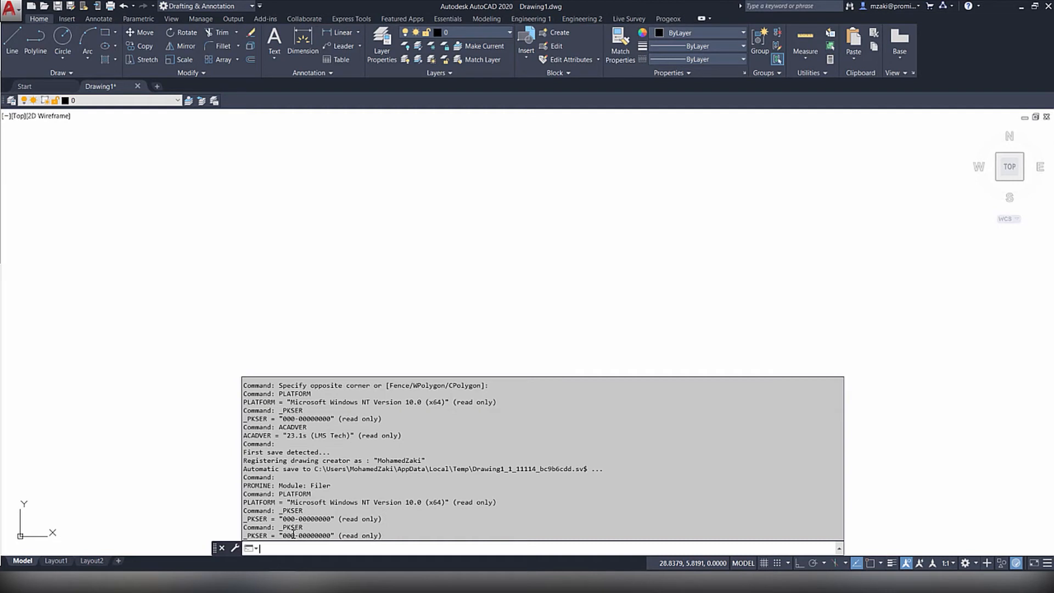
- Query PLATFORM to show Microsoft Windows NT Version 10.0 (x64) in the history
{"action": "type", "text": "PL"}
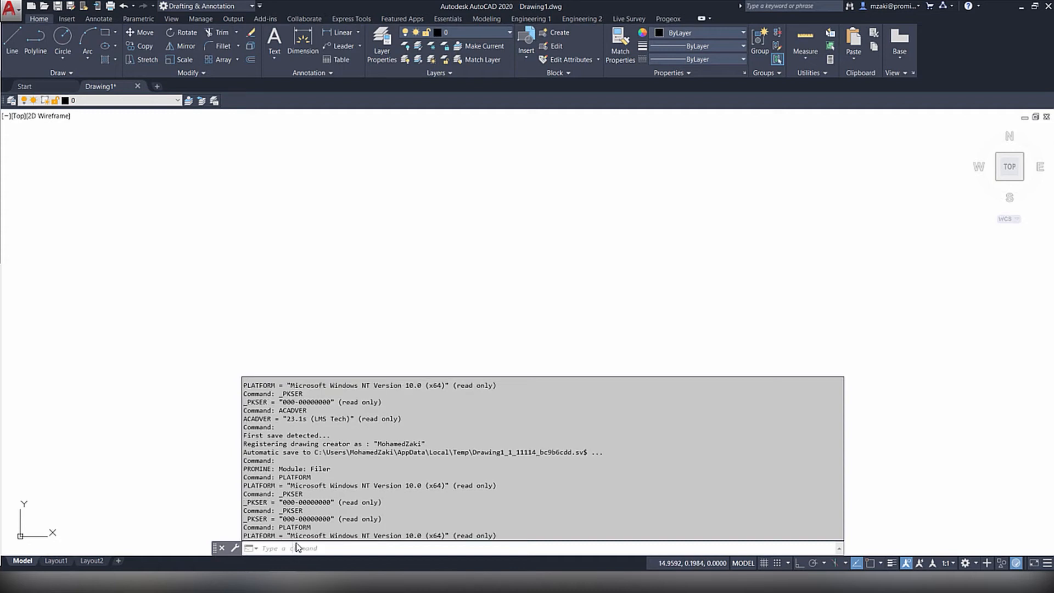
{"action": "mouse_move", "coordinate": [424, 545]}
{"action": "type", "text": "ACADVER"}
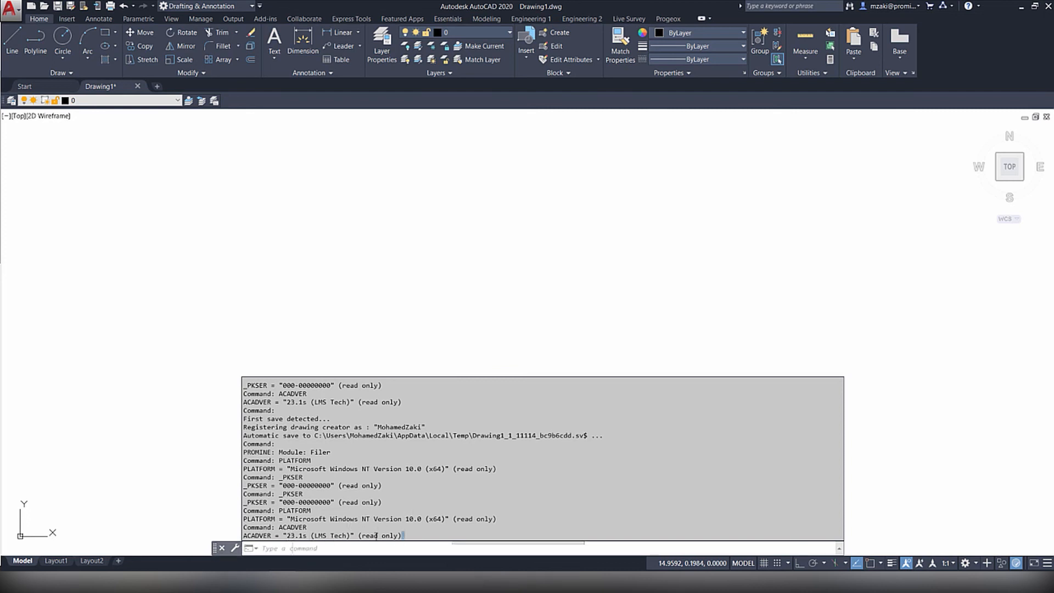
- Select the latest _PKSER, PLATFORM and ACADVER result lines, including 23.1s (LMS Tech)
{"action": "left_click_drag", "start_coordinate": [242, 485], "coordinate": [403, 535]}
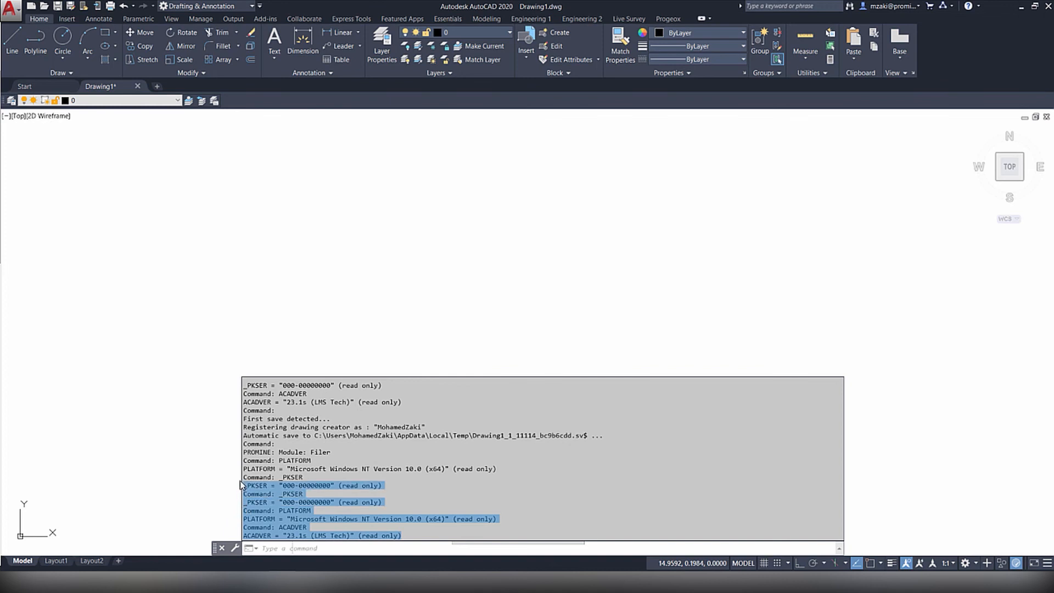